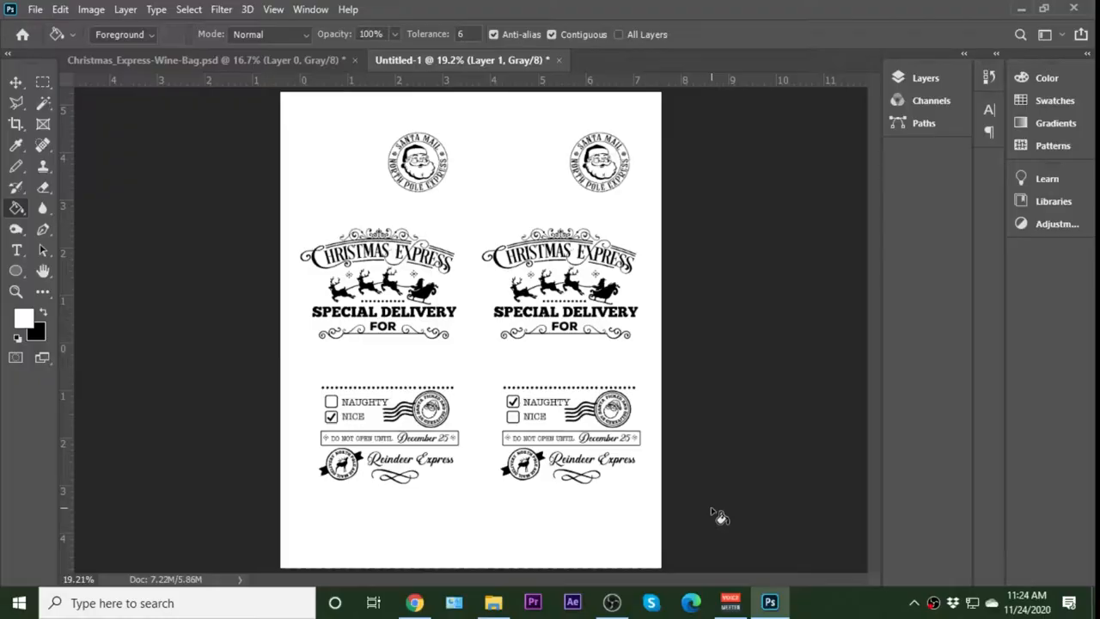
mouse_move(627, 490)
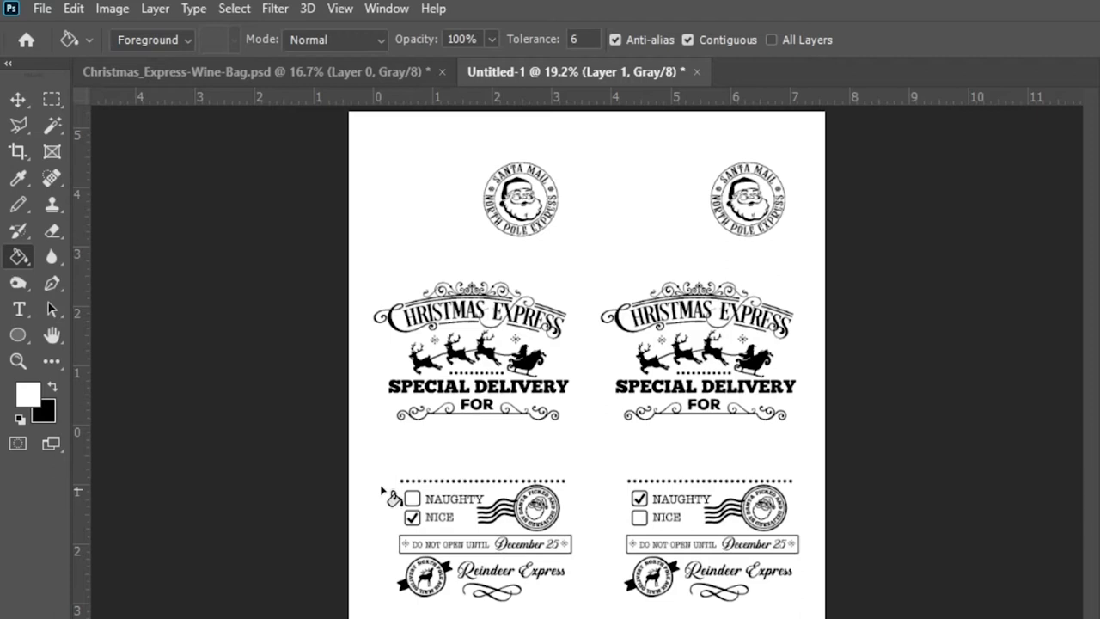
Step: Add 'Kevin and Rita' under FOR on the right label and a Lorem Ipsum line on the left
click(17, 309)
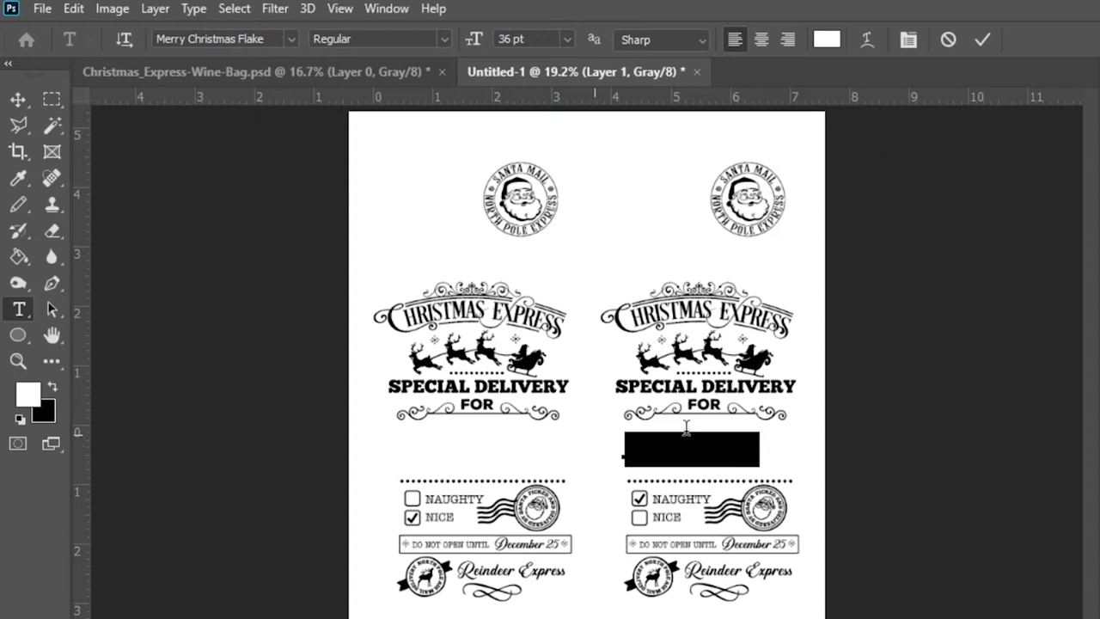
text(Kevin and Rita)
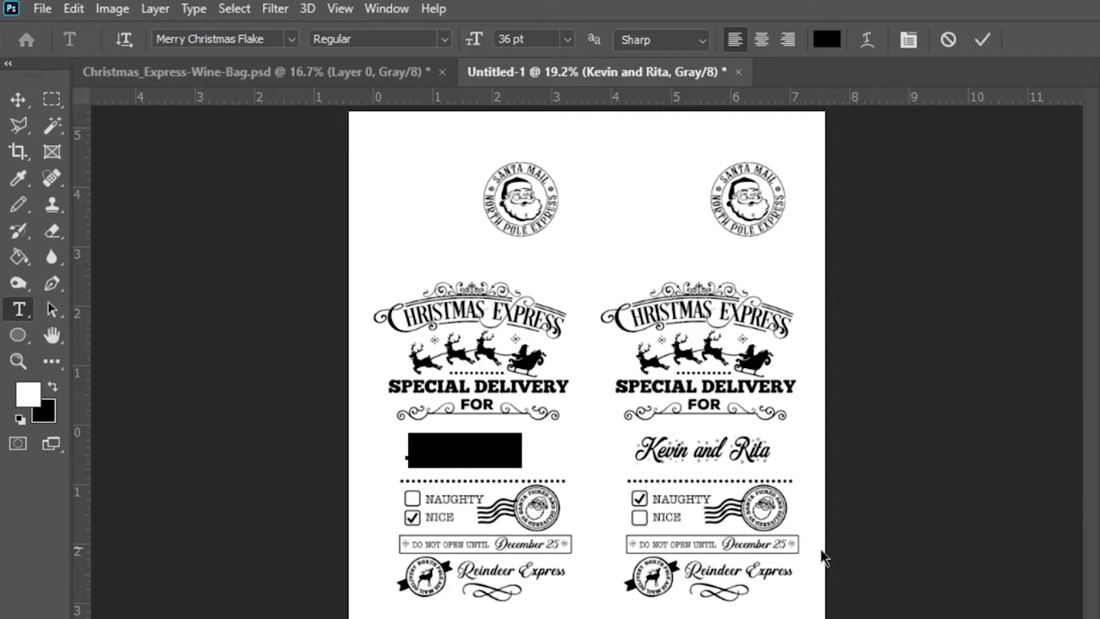
text(Lorem Ipsum)
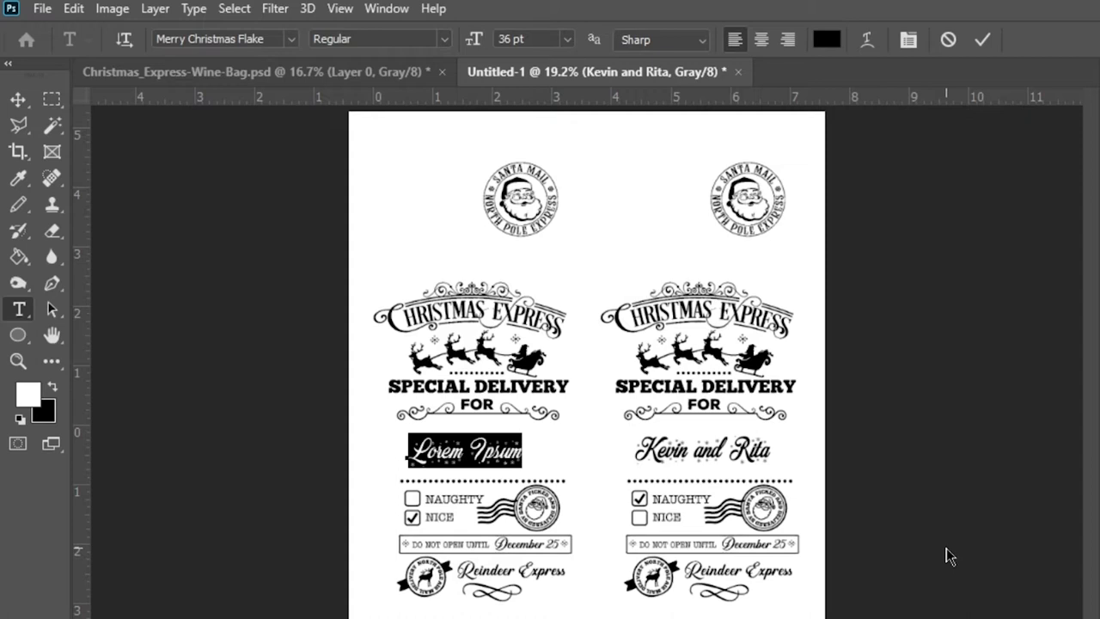
Step: Replace the Lorem Ipsum placeholder with 'Trevor and Jean' on the left label
text(Trevor and Jean)
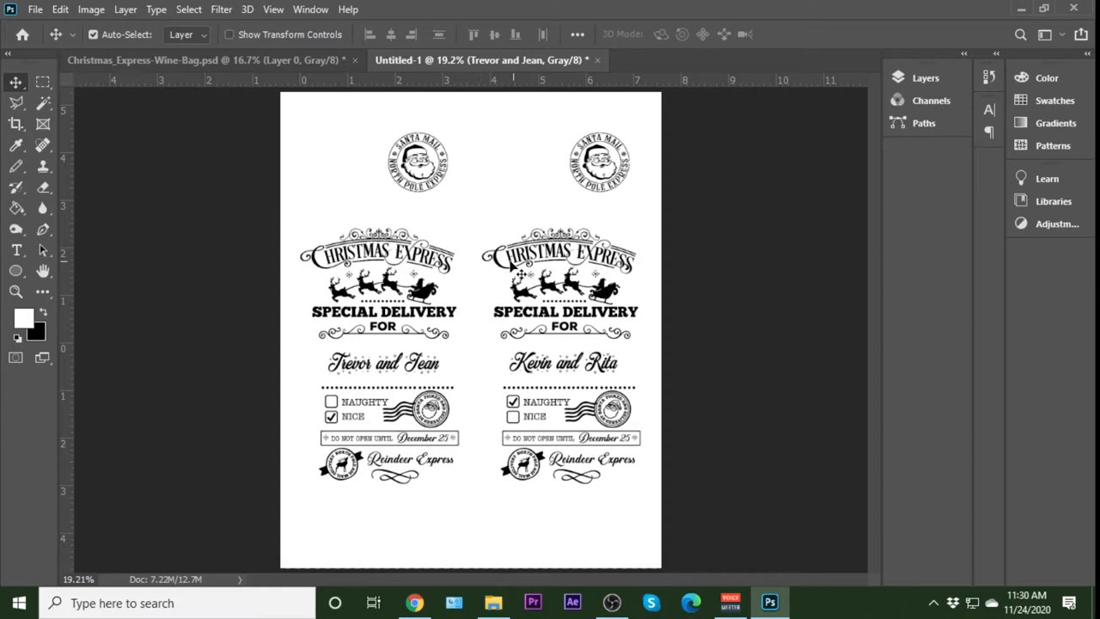
Step: Flip the whole canvas horizontally via Image > Image Rotation so both labels are mirrored
click(512, 402)
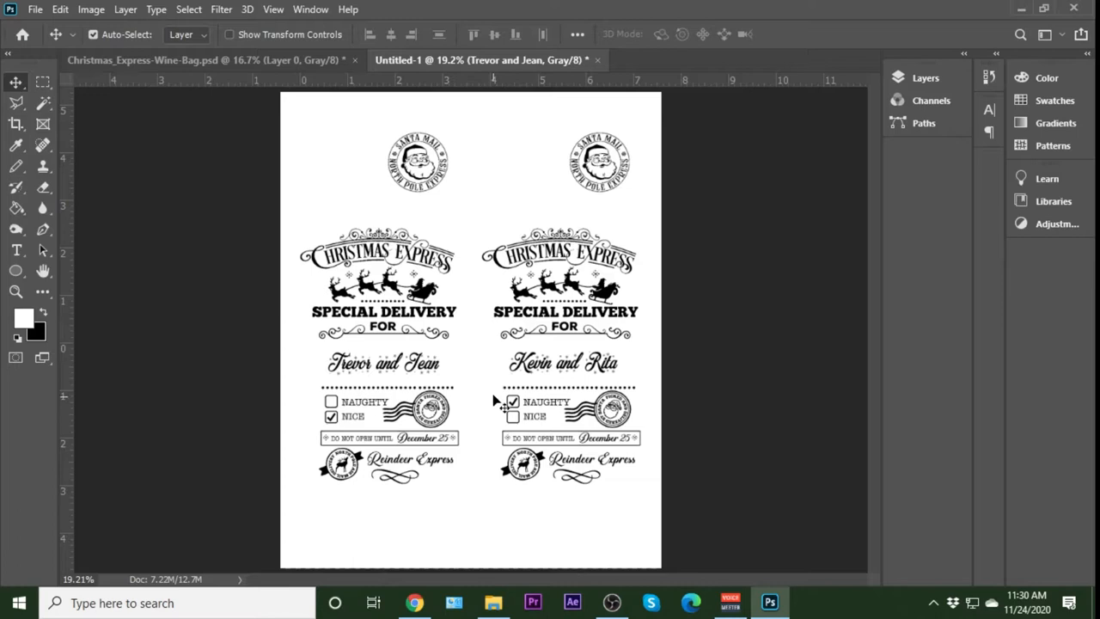
click(91, 10)
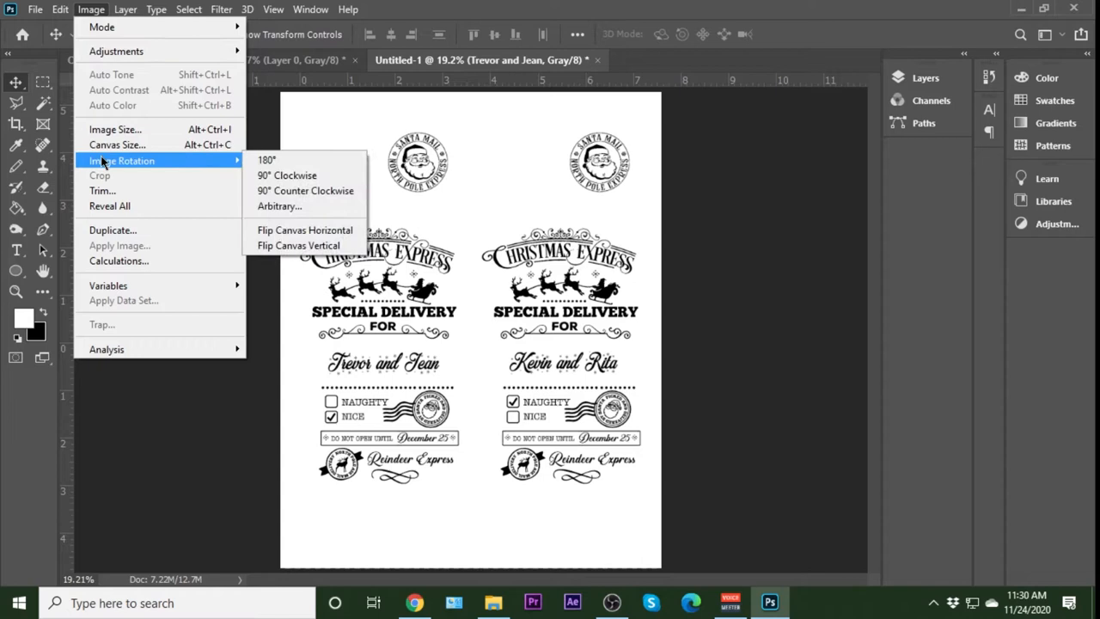
click(304, 230)
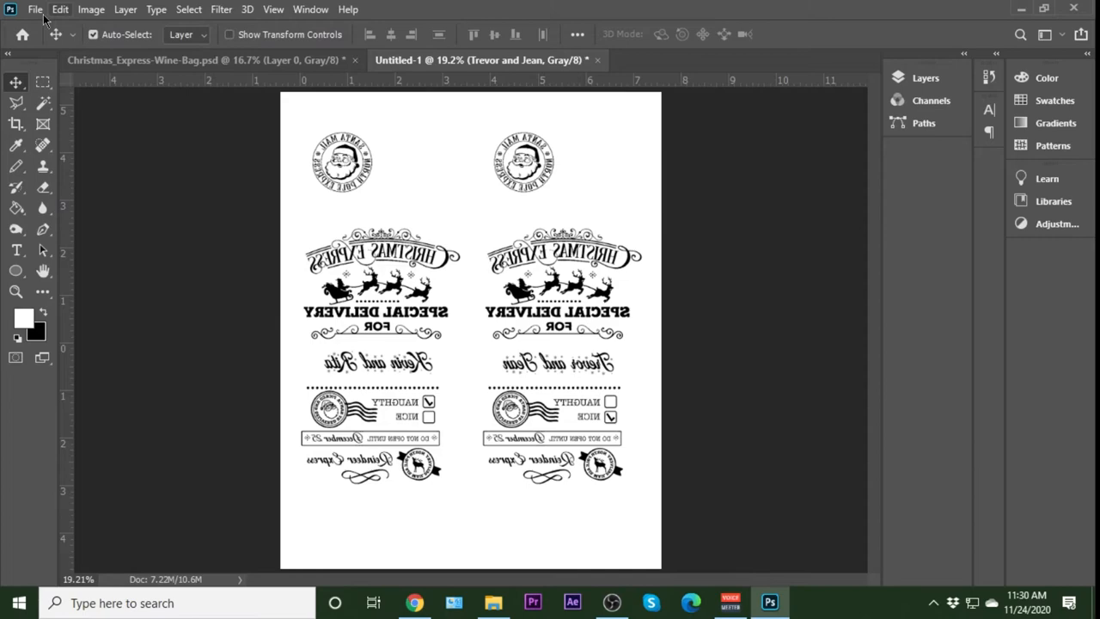
Step: Set the HP LaserJet P1109w paper type to Labels and review the Finishing options
click(35, 11)
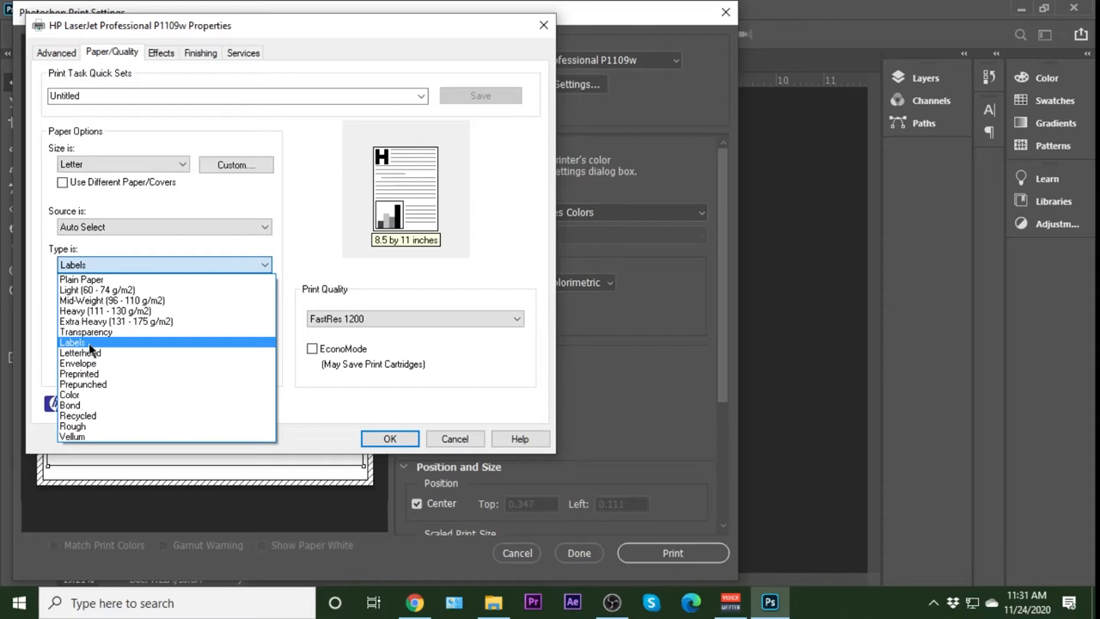
click(72, 342)
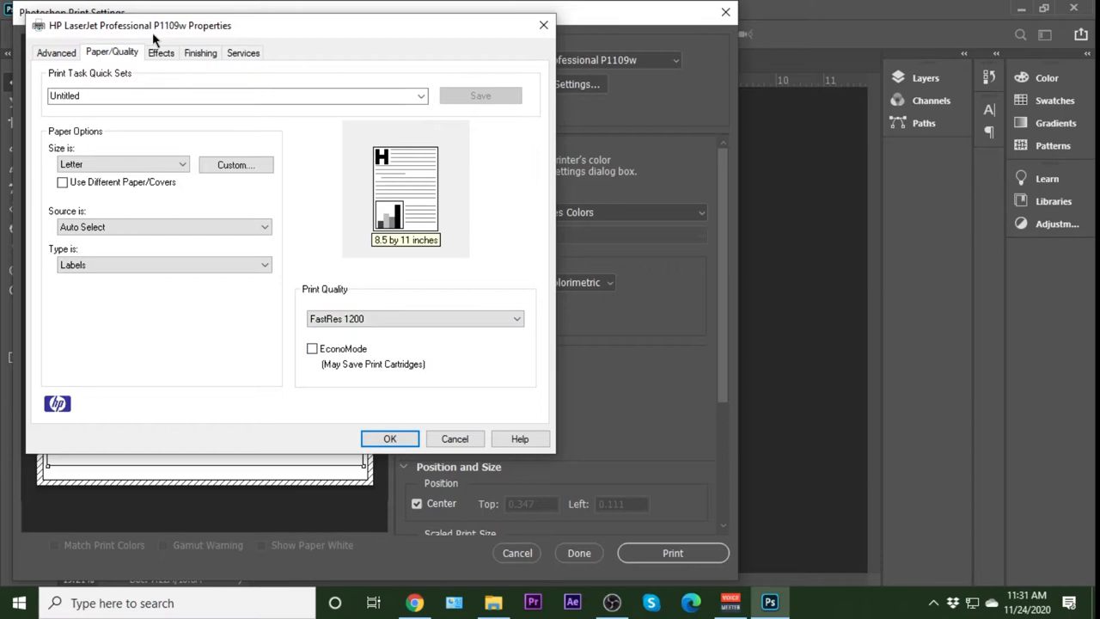
click(199, 51)
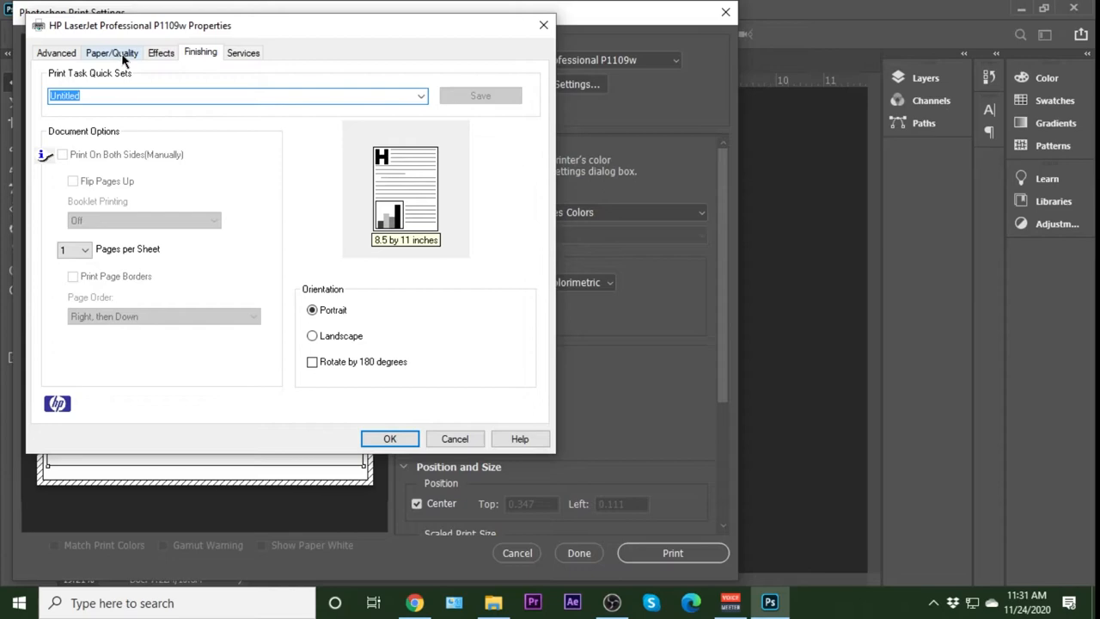
click(389, 438)
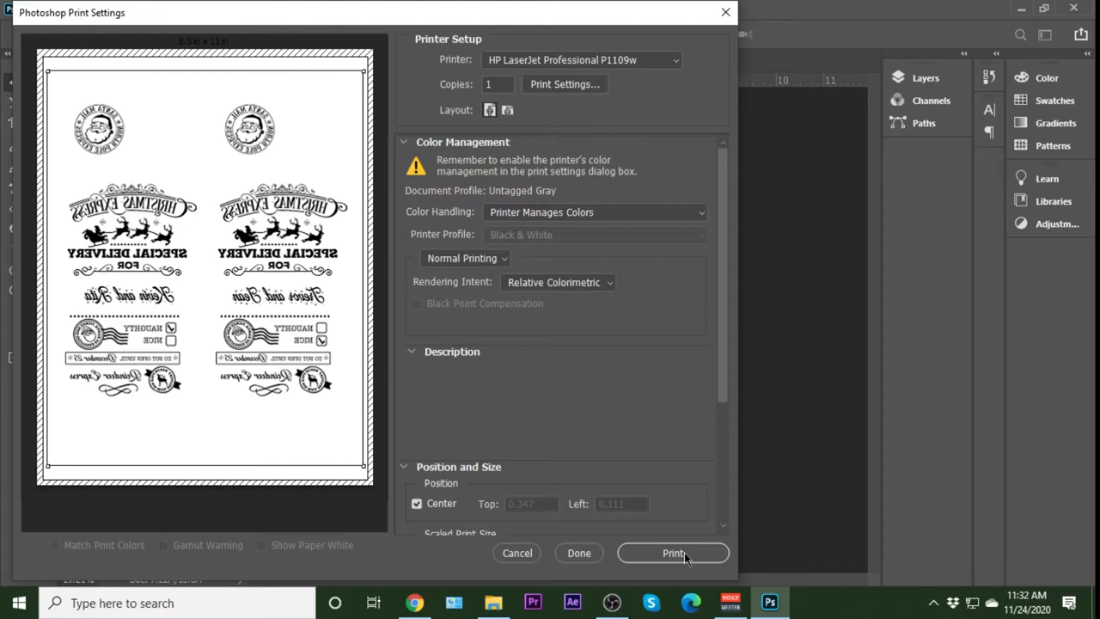
Step: Confirm the printer properties and send the mirrored label sheet to the HP LaserJet
click(673, 553)
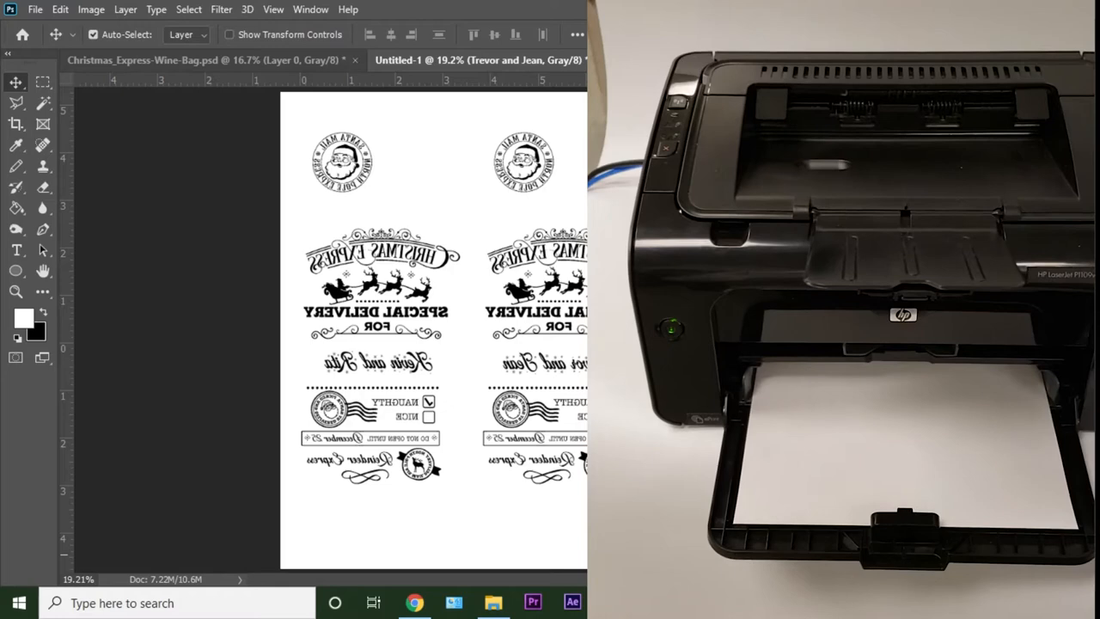